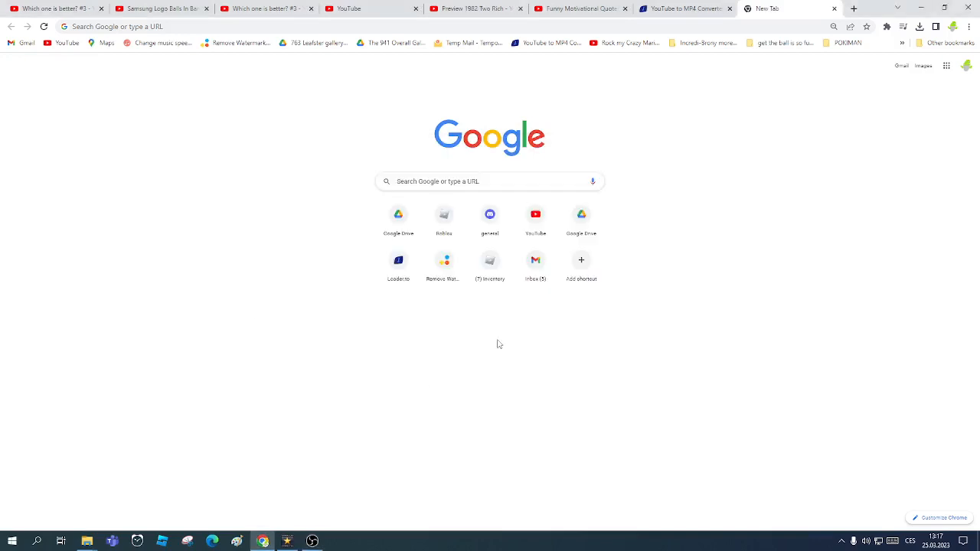
# - Switch to the Preview 1982 Two Rich video tab and scroll down its page
pyautogui.click(159, 9)
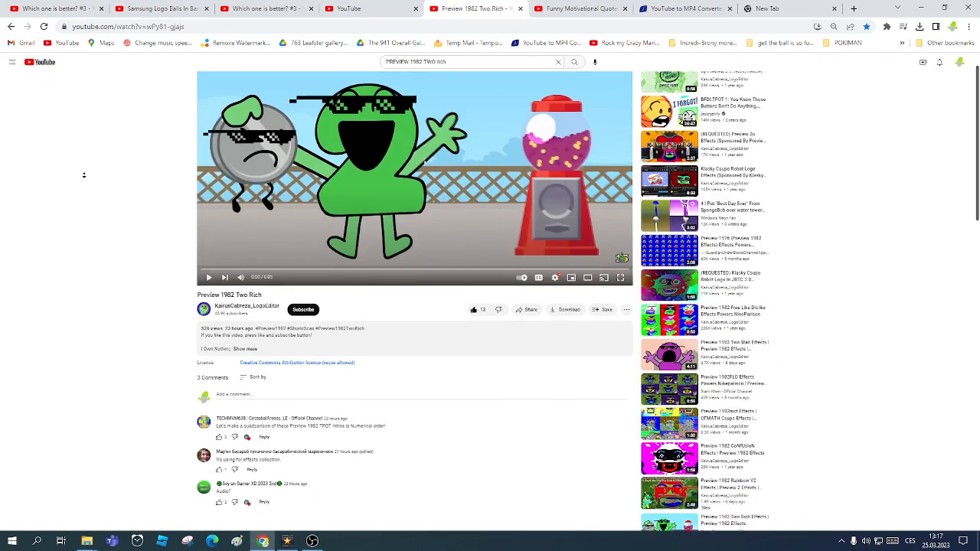
pyautogui.scroll(-3)
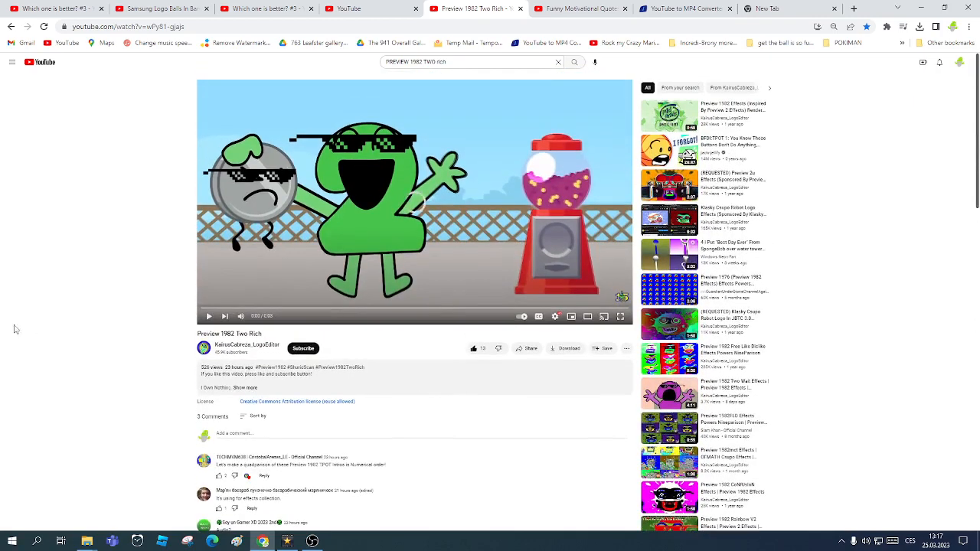
pyautogui.moveTo(120, 314)
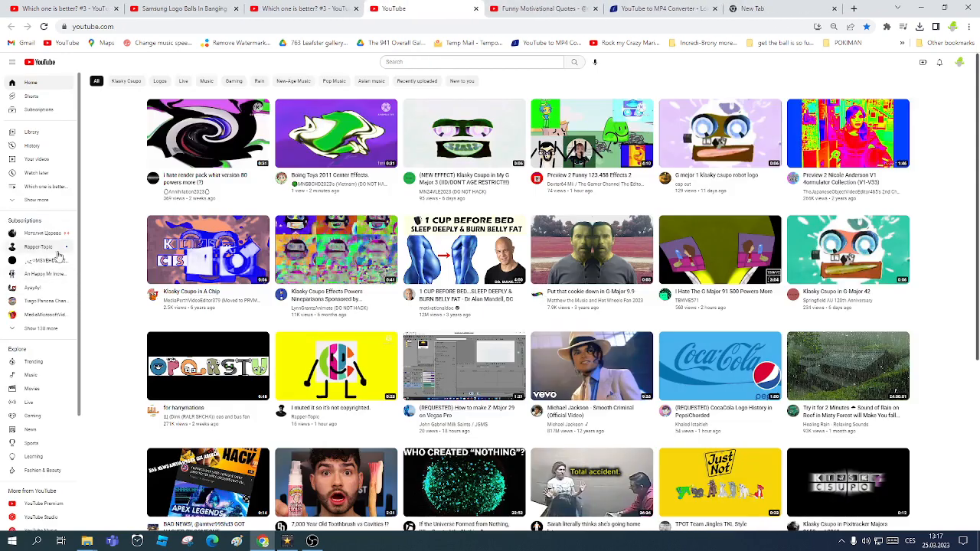
# - Expand the sidebar's Subscriptions list with Show more to find Xtreme Xtreme
pyautogui.click(25, 247)
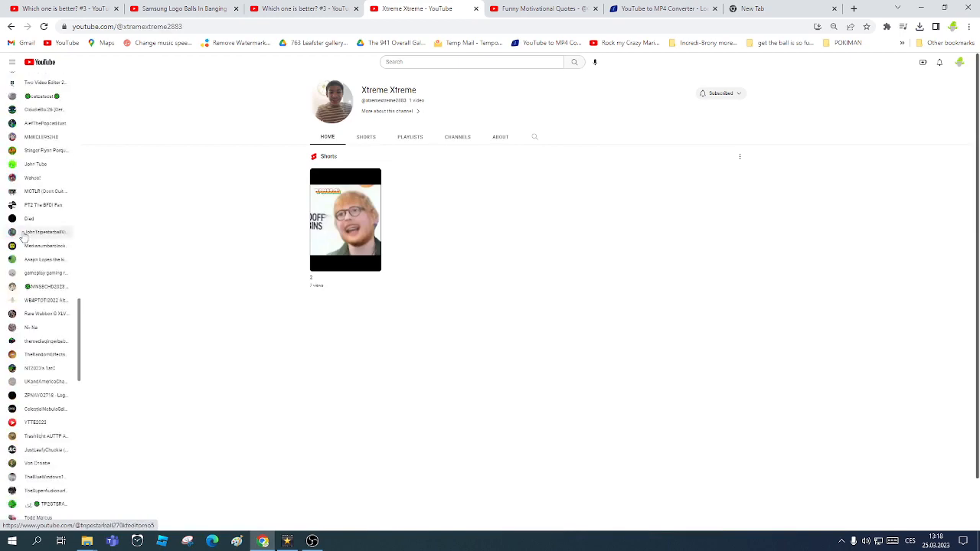
# - Scroll down the sidebar toward the BFDI:TPOT 4: Gardening Zero episode
pyautogui.scroll(-3)
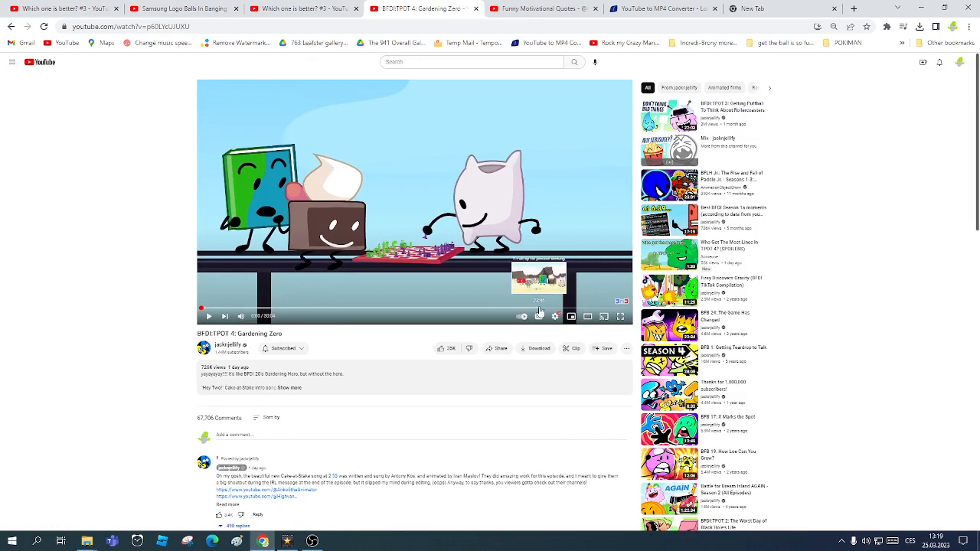
pyautogui.click(539, 308)
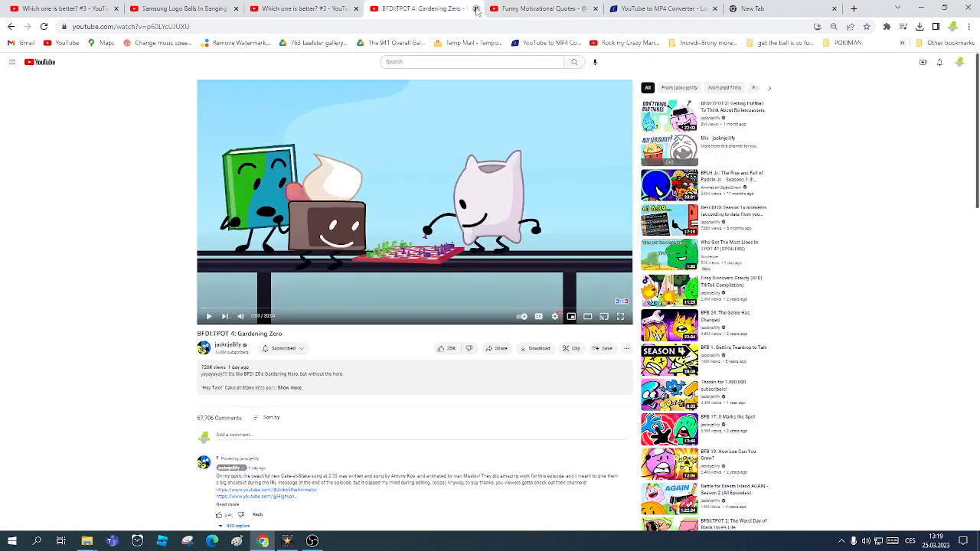
pyautogui.moveTo(357, 166)
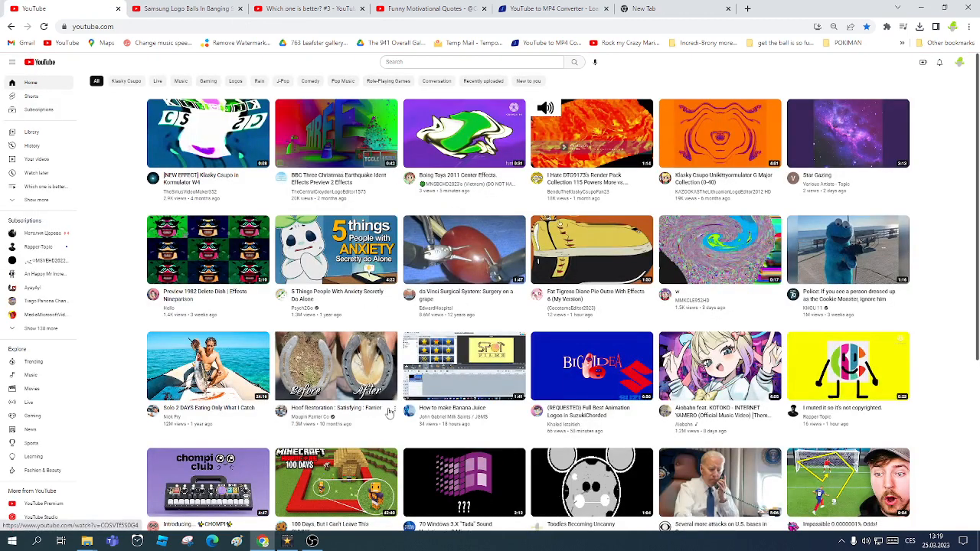
# - Scroll down the YouTube home feed of recommended videos
pyautogui.scroll(-3)
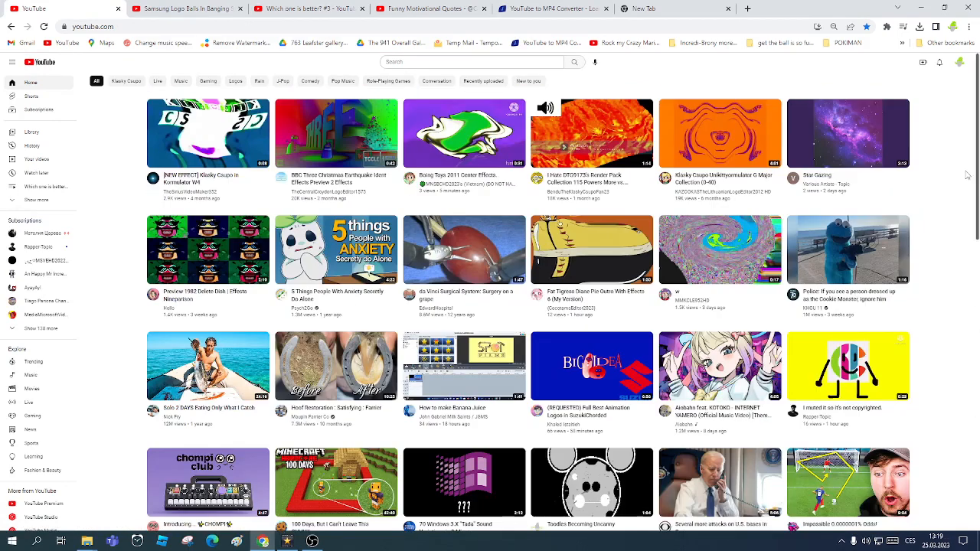
pyautogui.moveTo(208, 133)
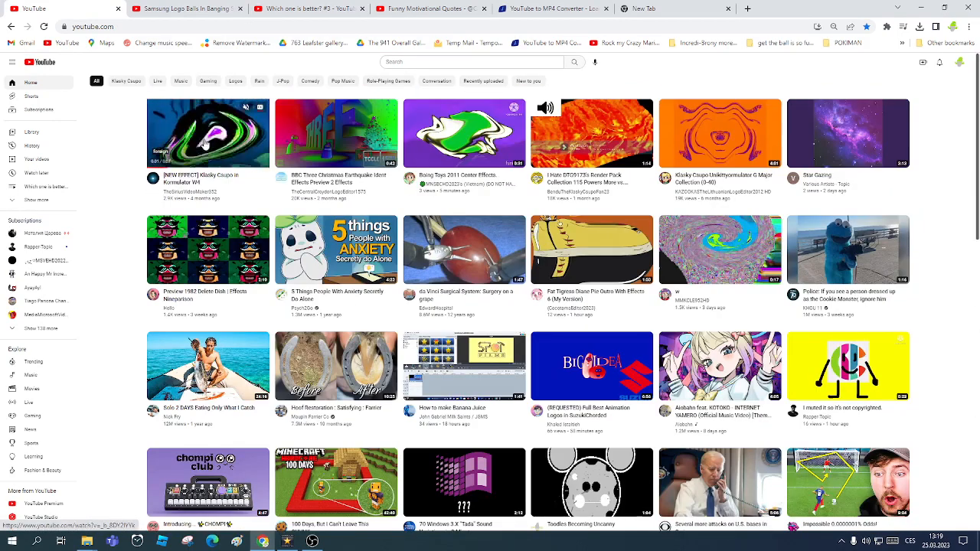